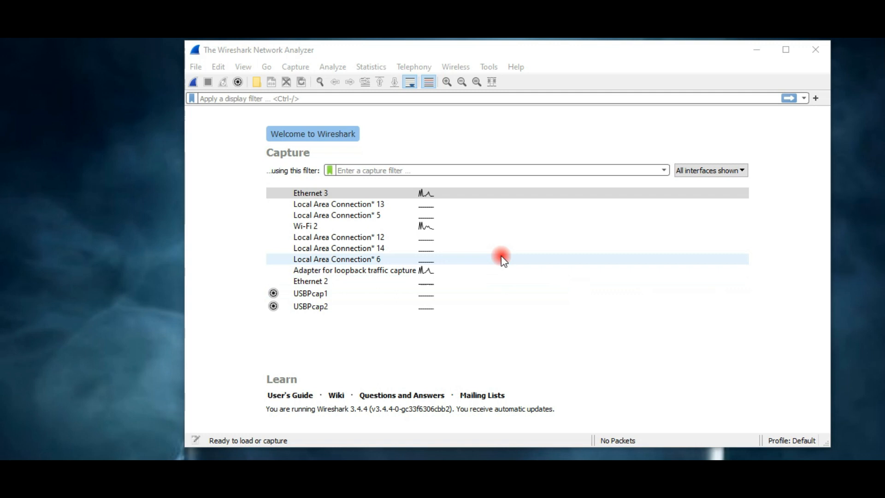
Step: Start a live capture on the Wi-Fi 2 interface and stop it at 23 packets
click(306, 226)
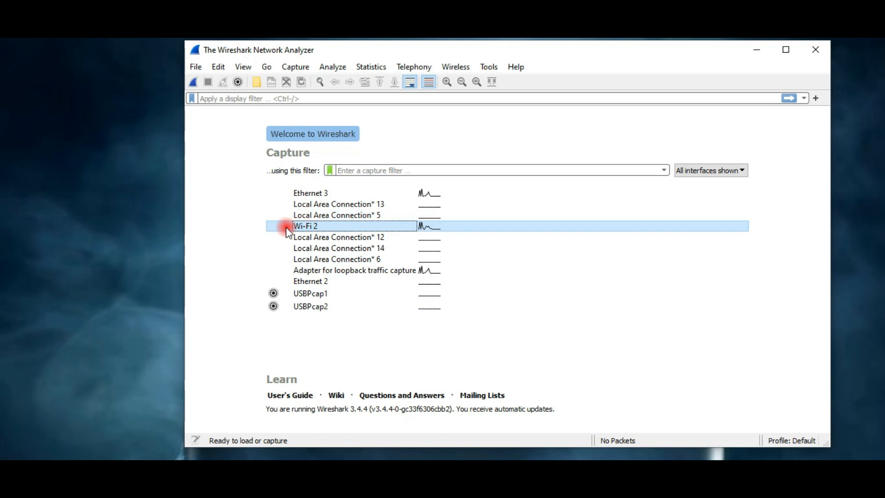
double_click(305, 226)
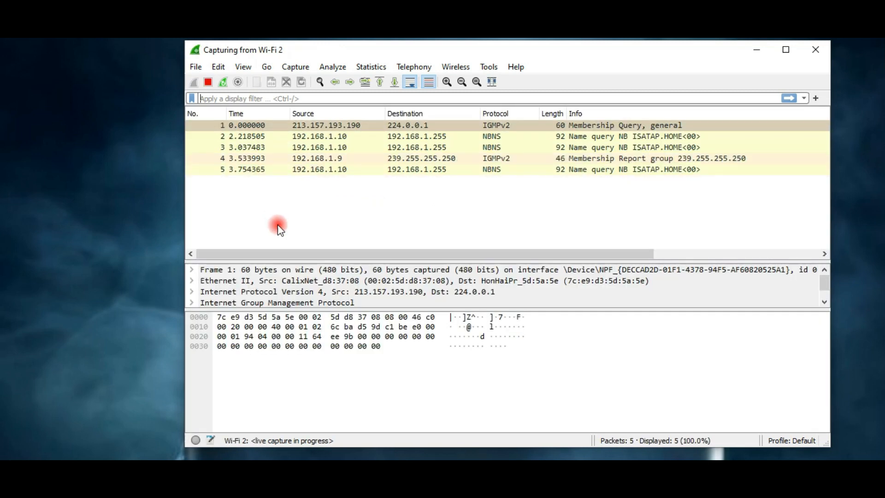
click(208, 82)
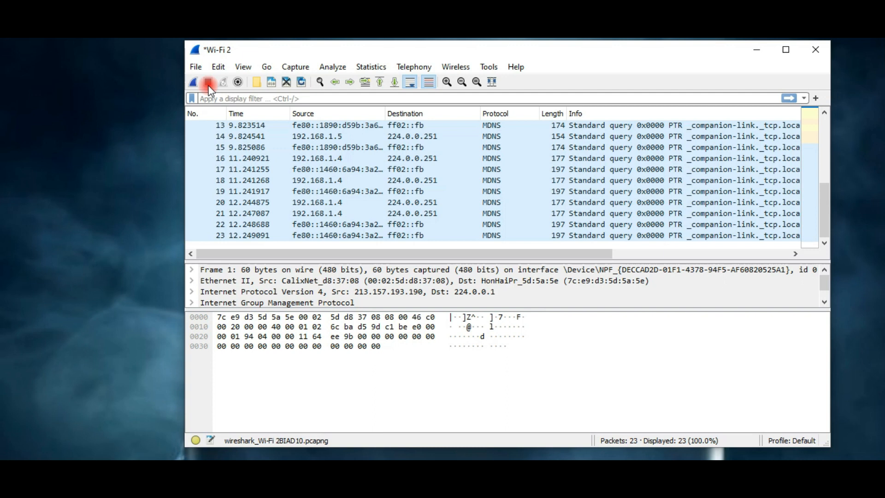
click(243, 67)
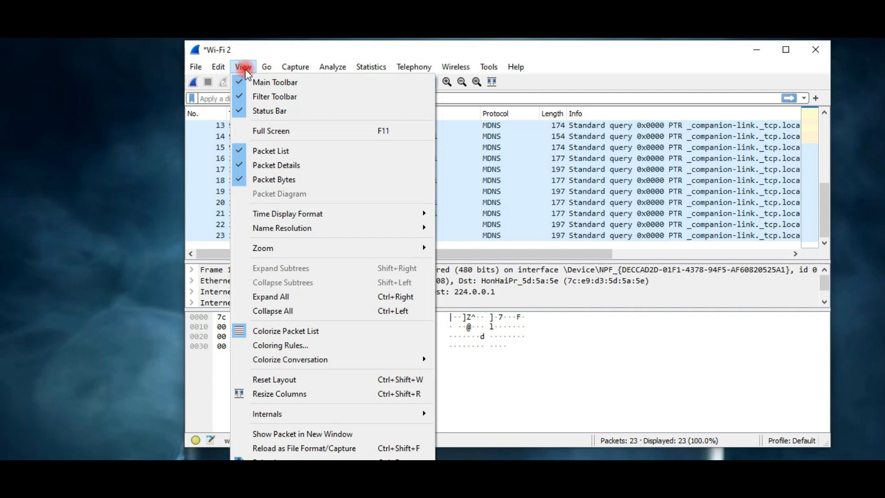
mouse_move(277, 82)
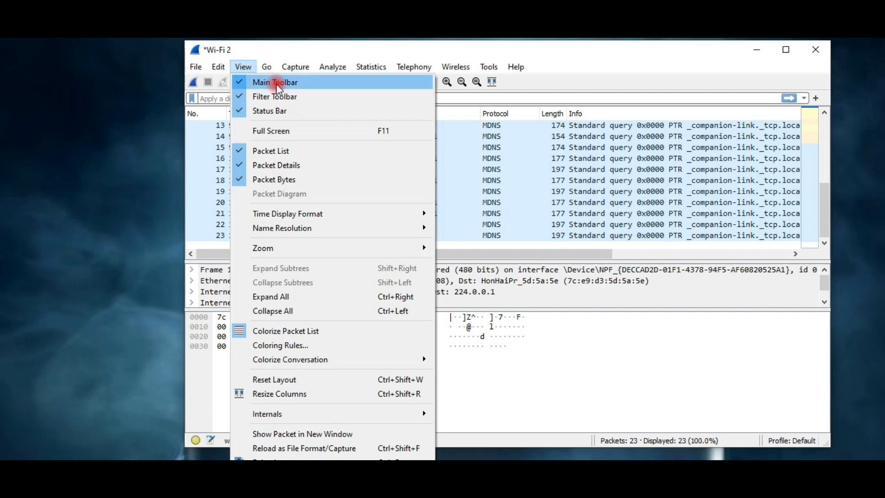
mouse_move(275, 96)
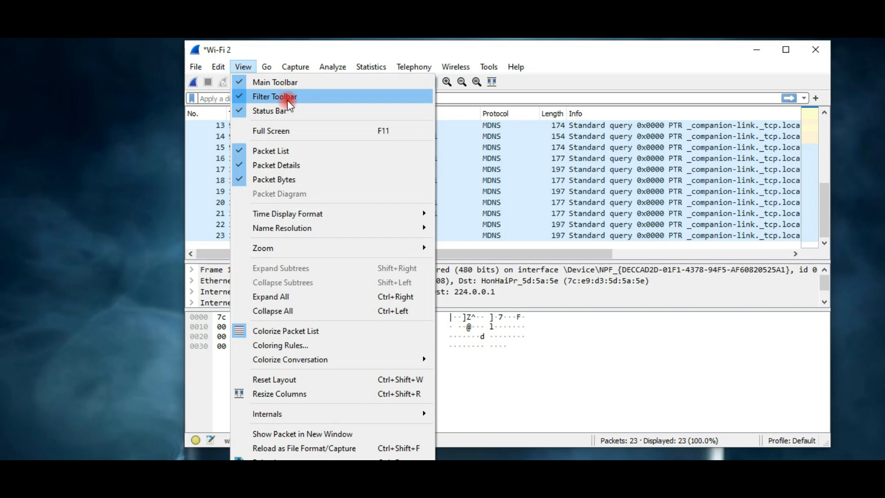
mouse_move(274, 110)
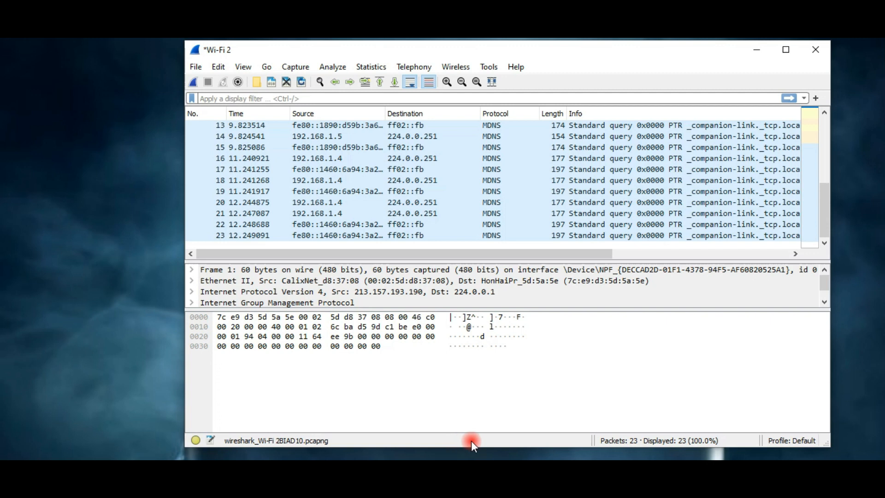
mouse_move(482, 439)
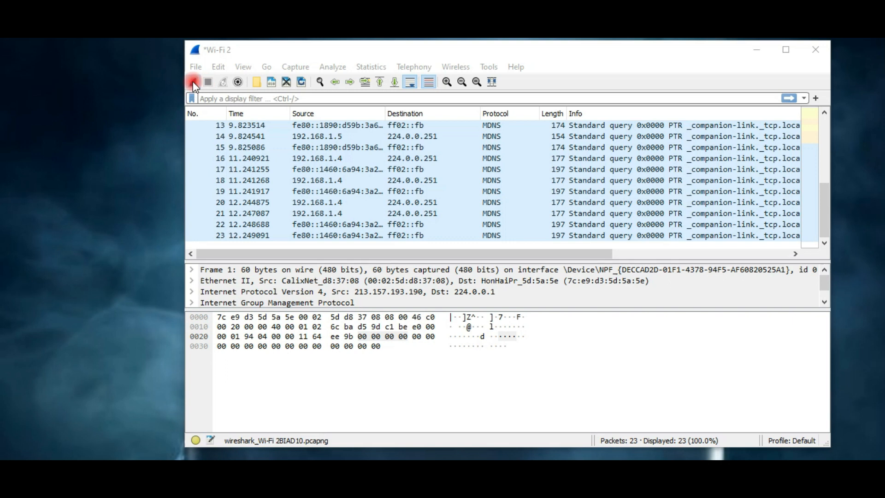
Step: Start a new Wi-Fi 2 capture and stop it once 8 packets arrive
click(193, 82)
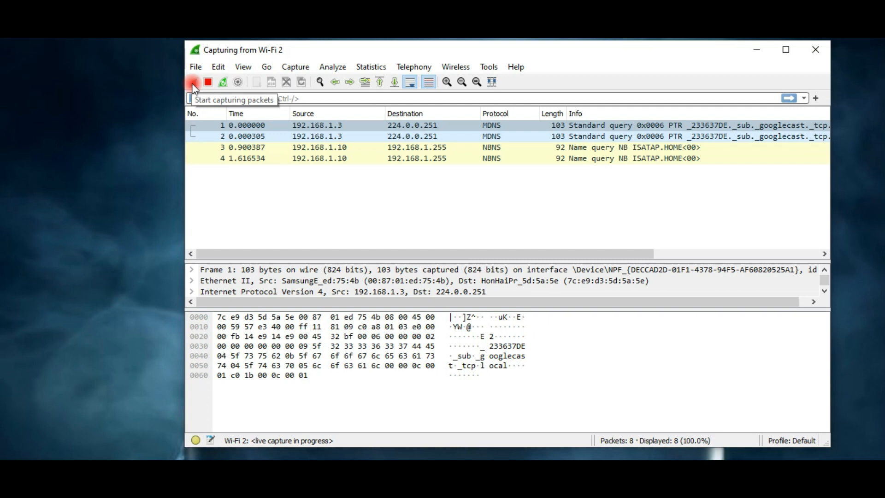
click(207, 82)
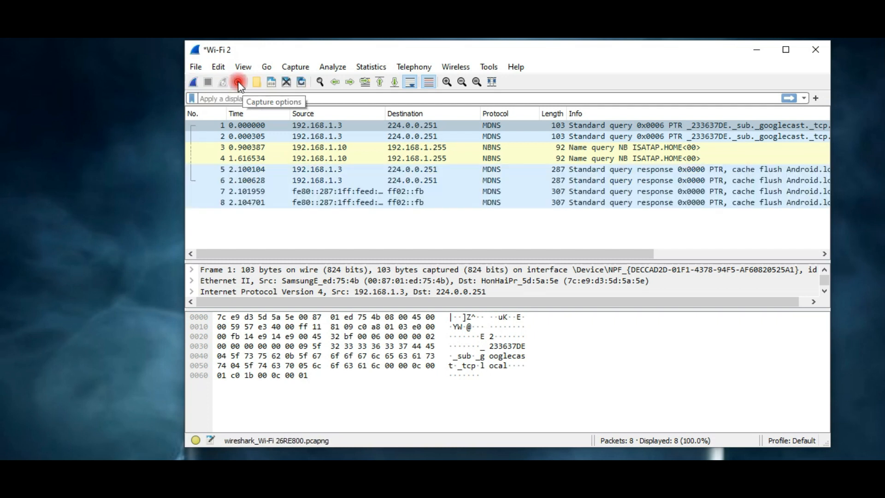
Step: In Capture Options, widen the Promiscuous column and toggle promiscuous mode for all interfaces
click(238, 82)
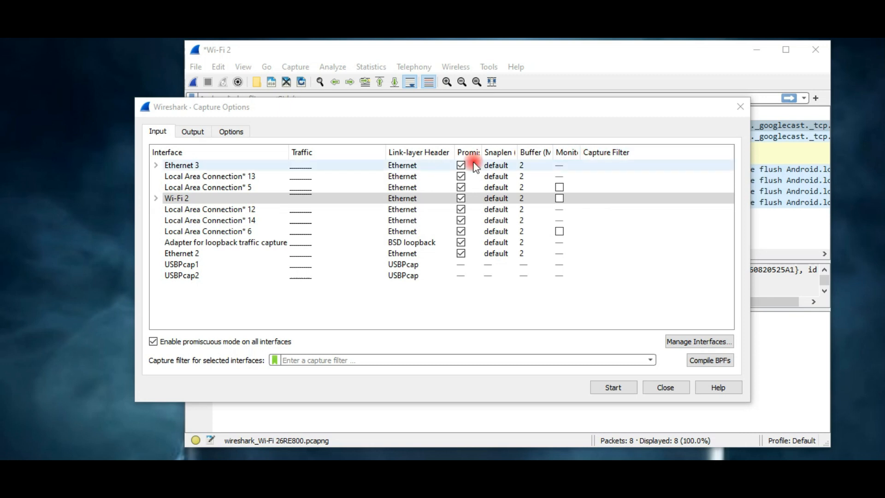
click(153, 342)
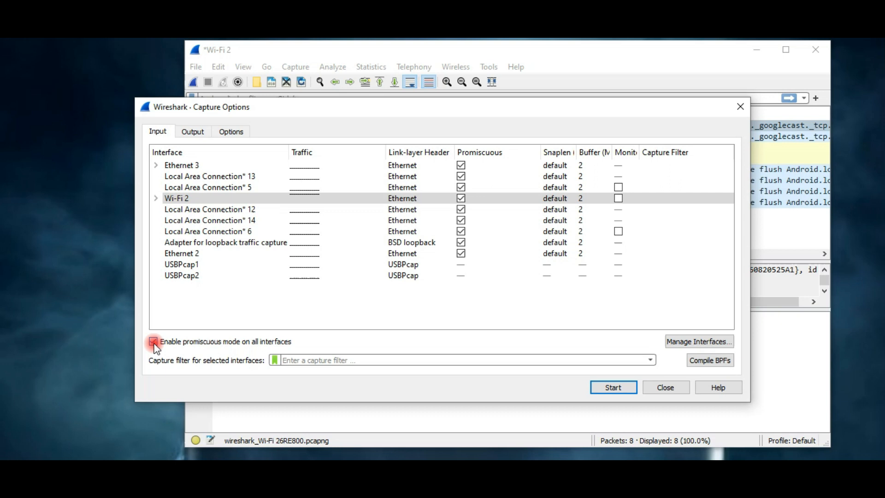
click(613, 388)
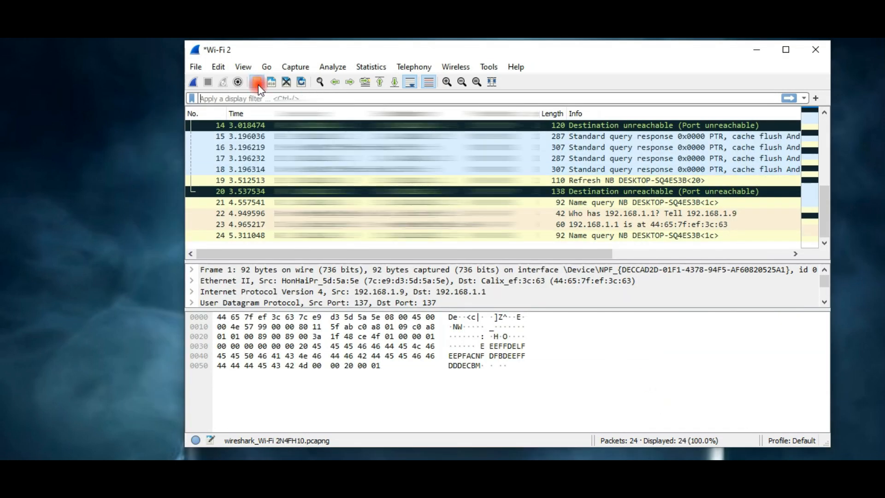
Step: Discard the unsaved capture, then open and reload nw scan.pcapng with 35 packets
click(256, 82)
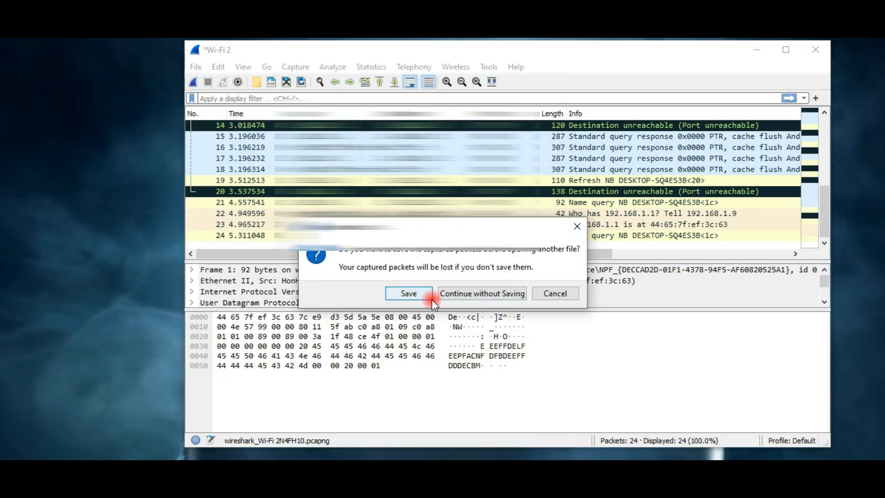
click(482, 294)
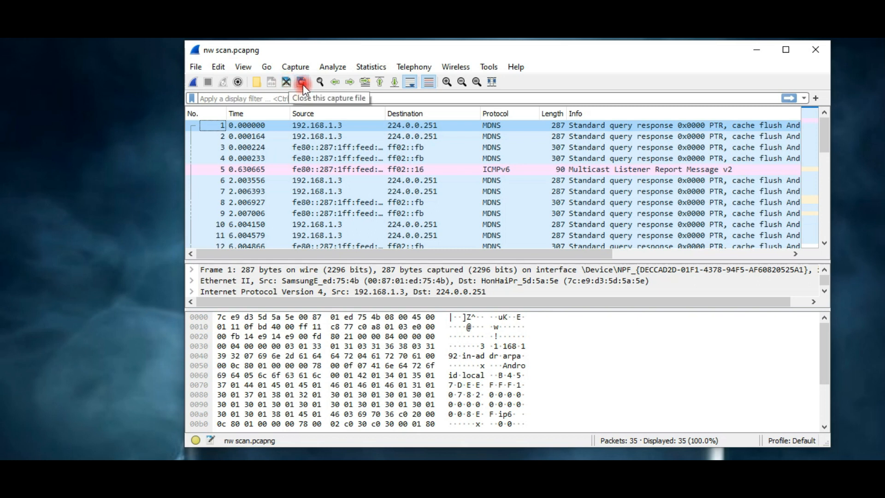
mouse_move(303, 82)
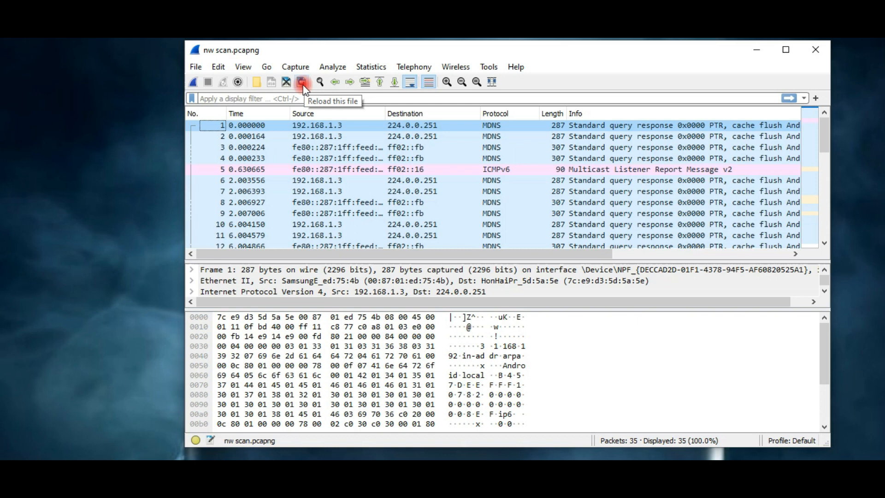
click(319, 82)
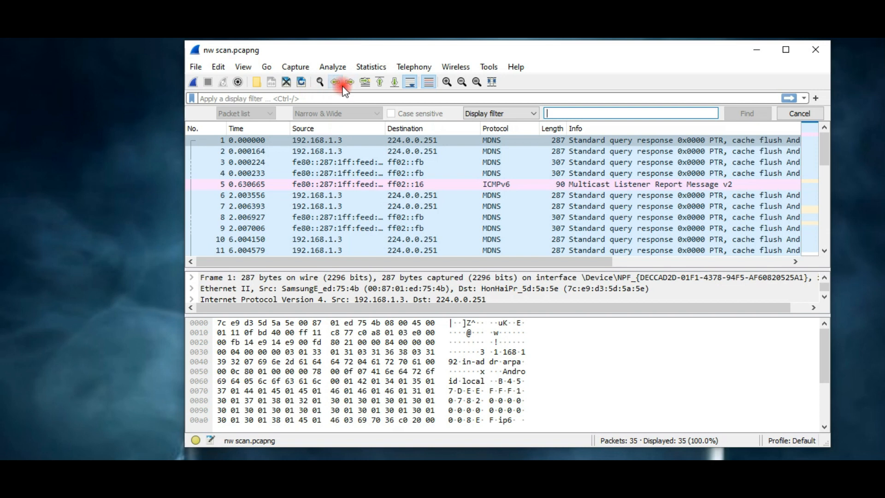
Step: Go to packet 33, then jump to the final packet 35 and view its details
click(365, 82)
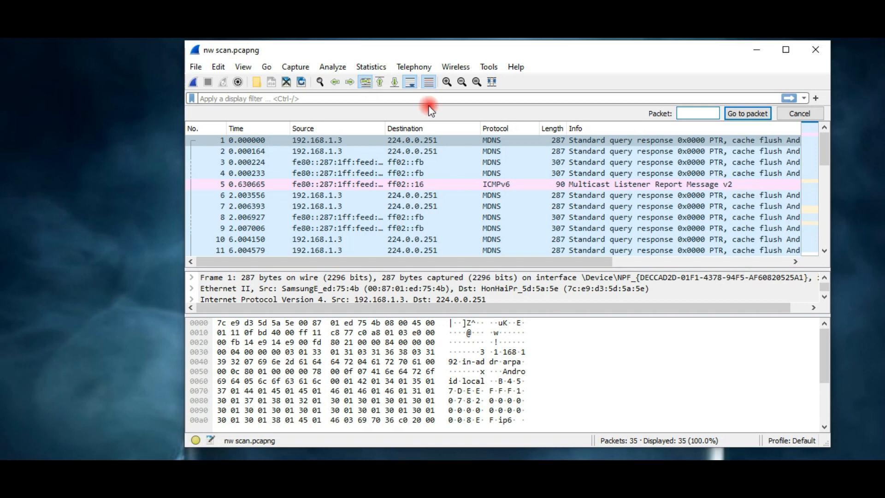
scroll(down, 3)
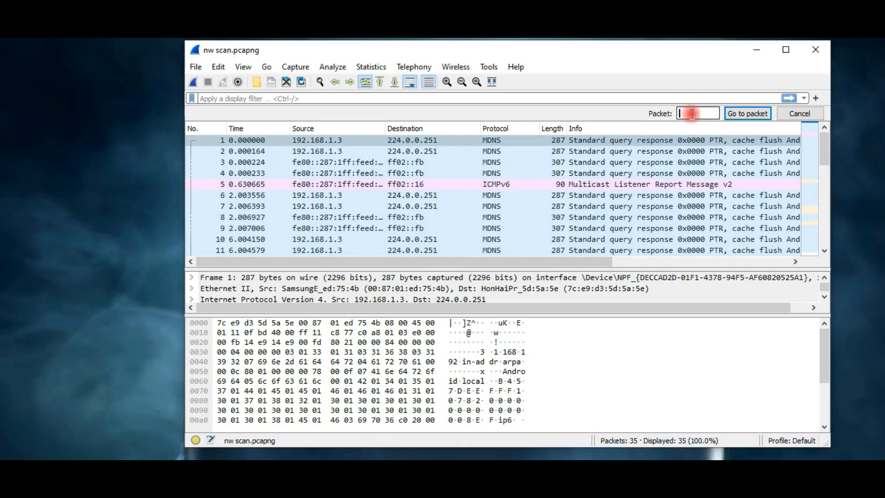
text(33)
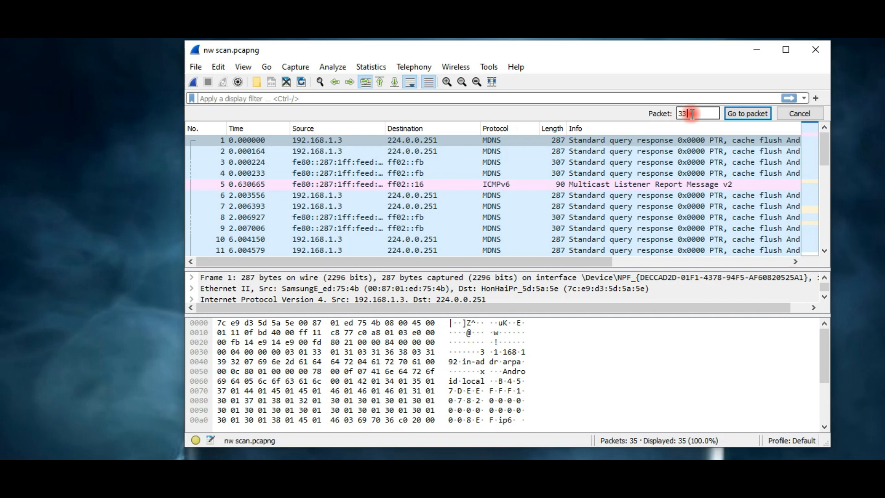
click(747, 113)
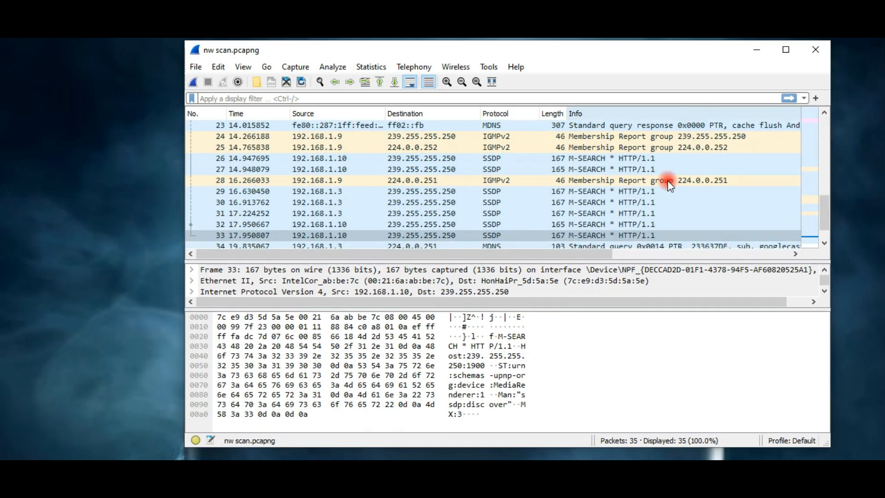
click(237, 236)
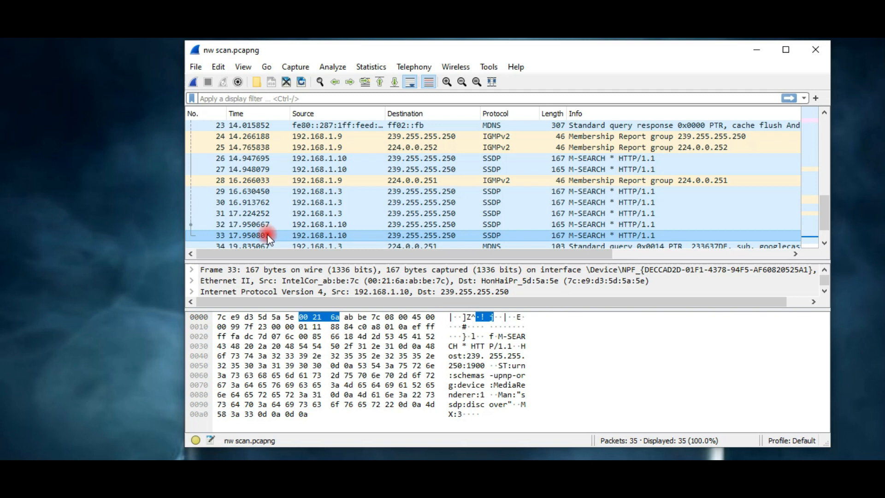
click(381, 82)
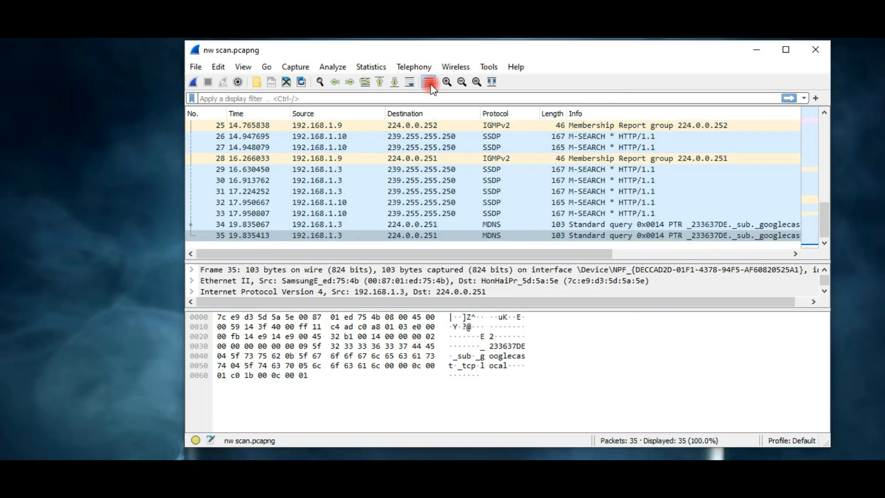
mouse_move(429, 82)
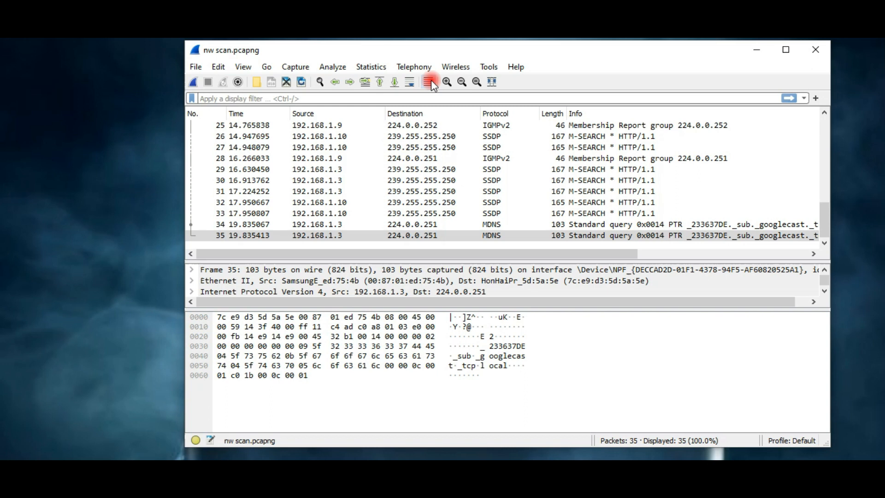
mouse_move(430, 82)
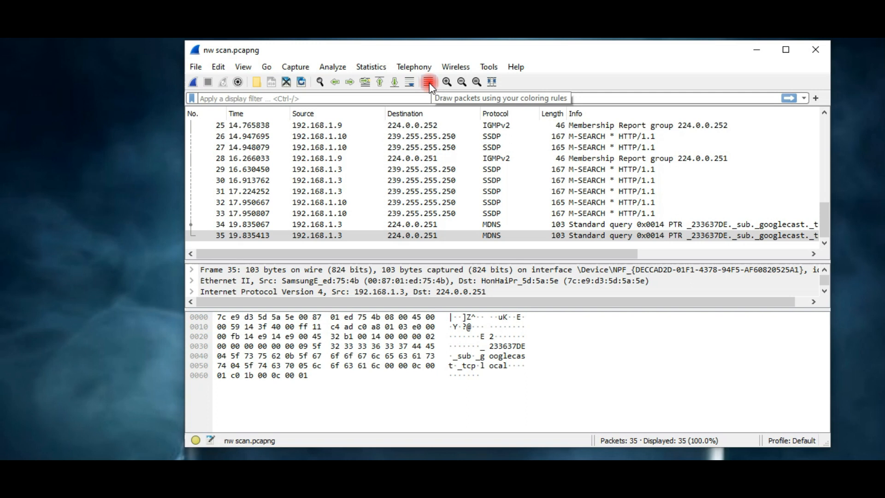
click(429, 82)
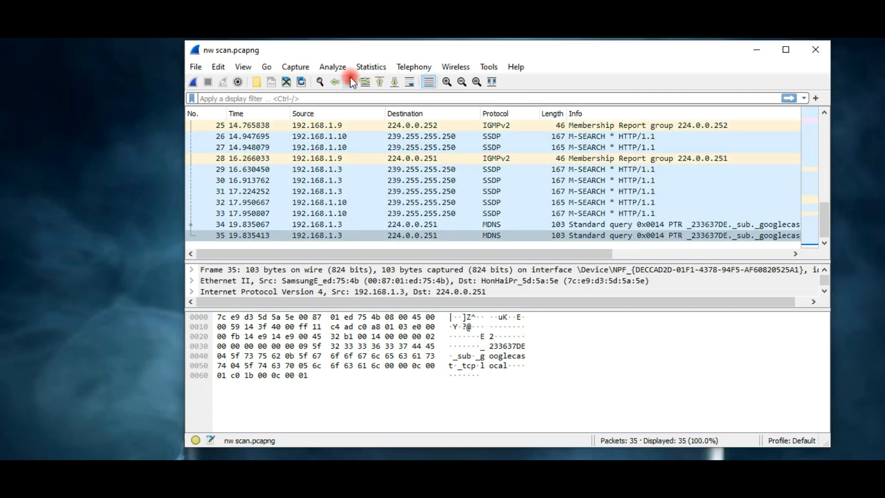
Step: In Coloring Rules, change the HTTP rule's background to cyan and apply the rules
click(243, 66)
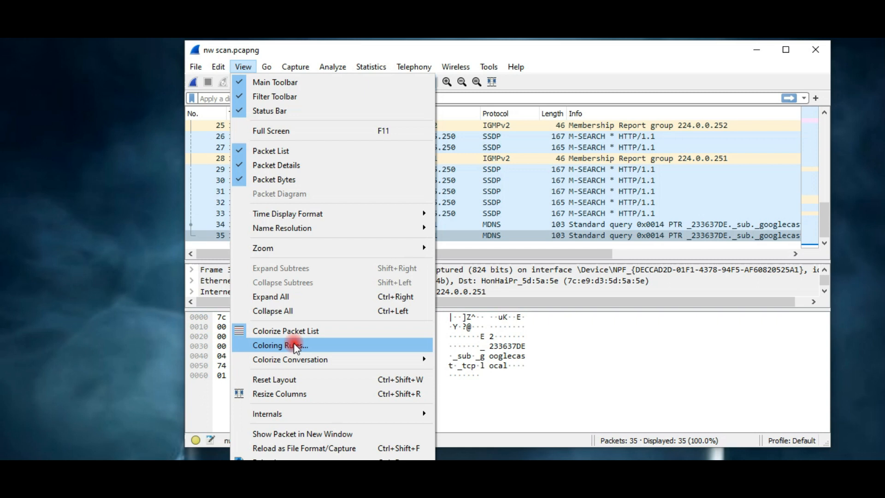
click(281, 344)
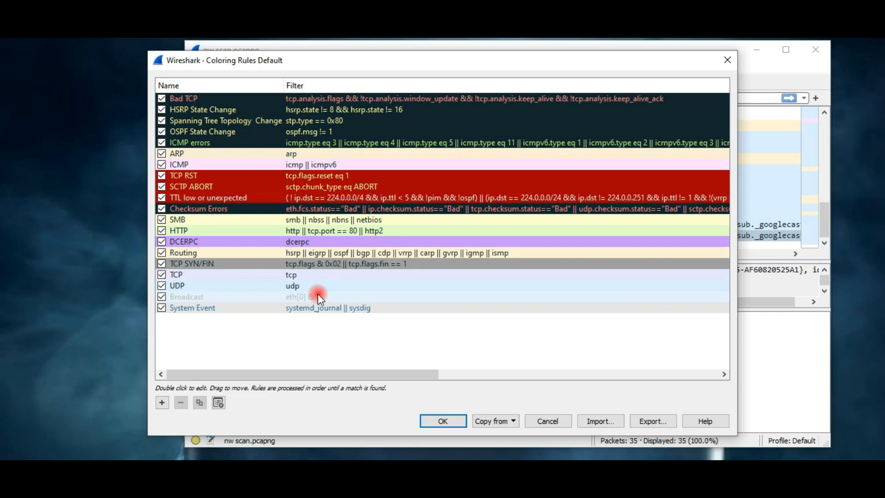
click(197, 231)
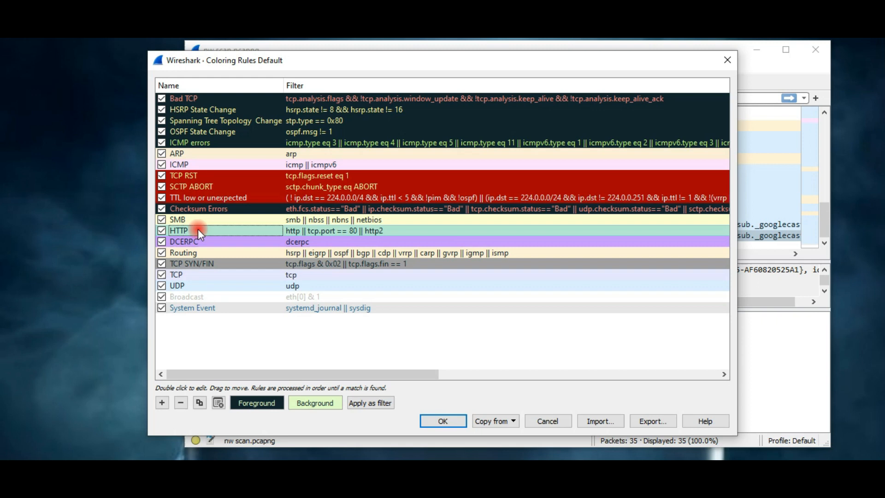
click(314, 403)
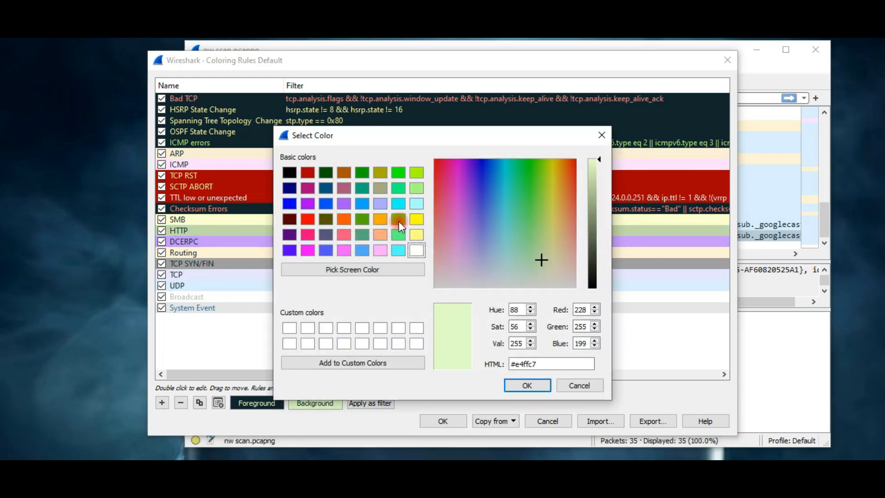
click(398, 204)
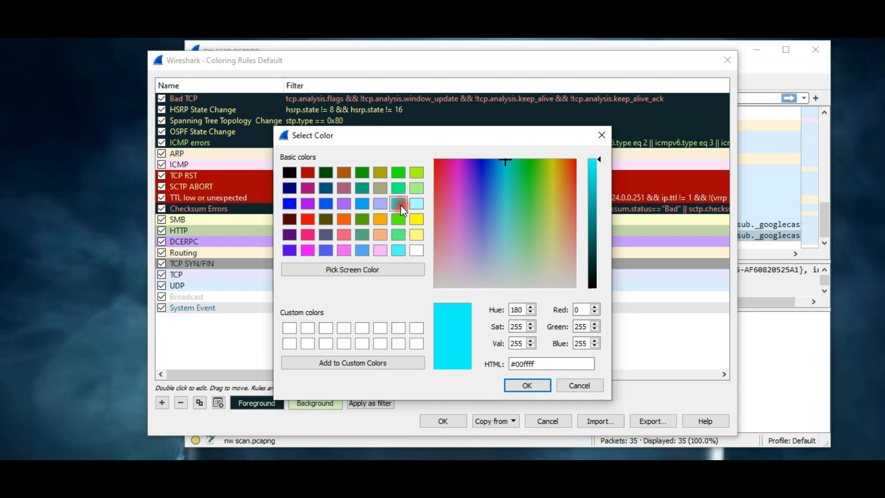
click(526, 385)
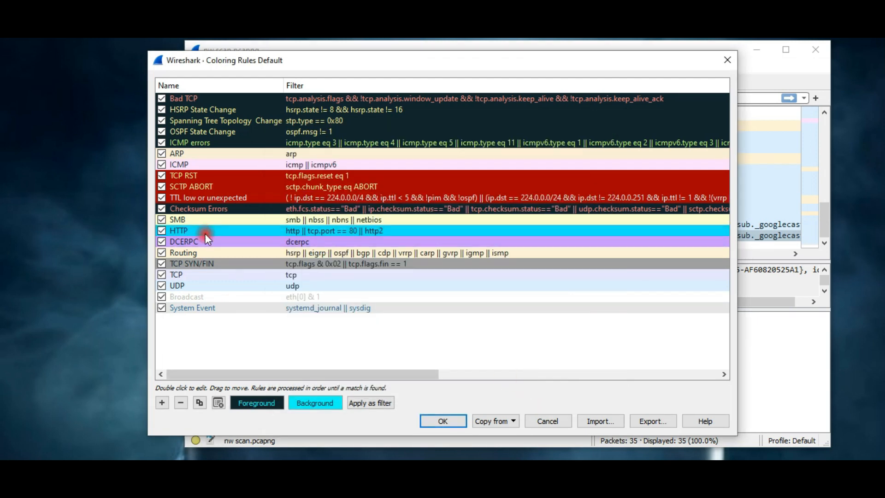
click(443, 421)
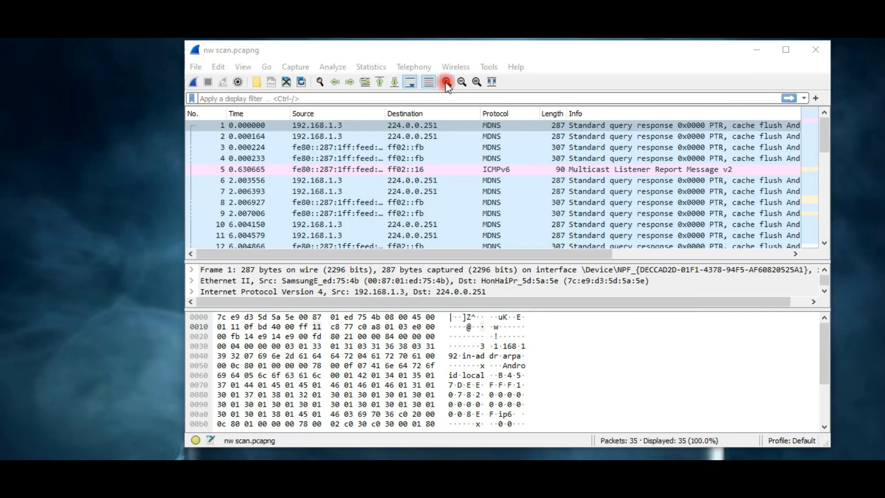
Step: Zoom in, zoom out, restore normal size, then resize the packet list columns to fit
click(445, 82)
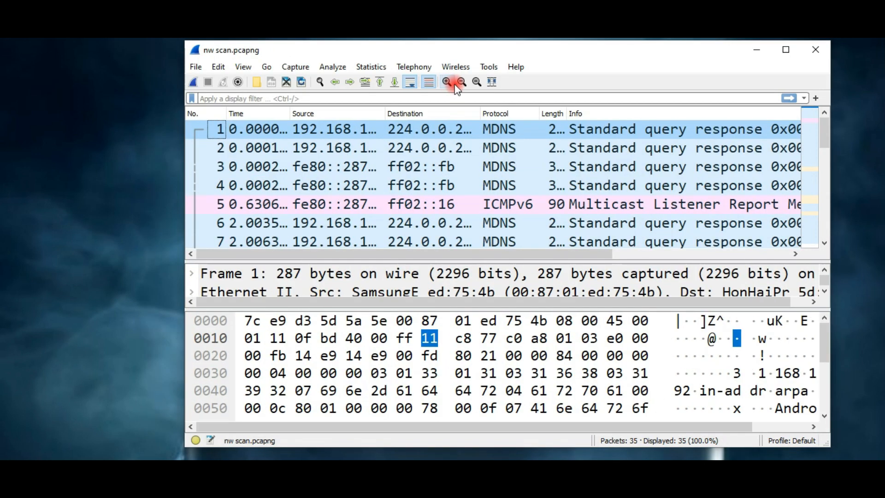
click(475, 81)
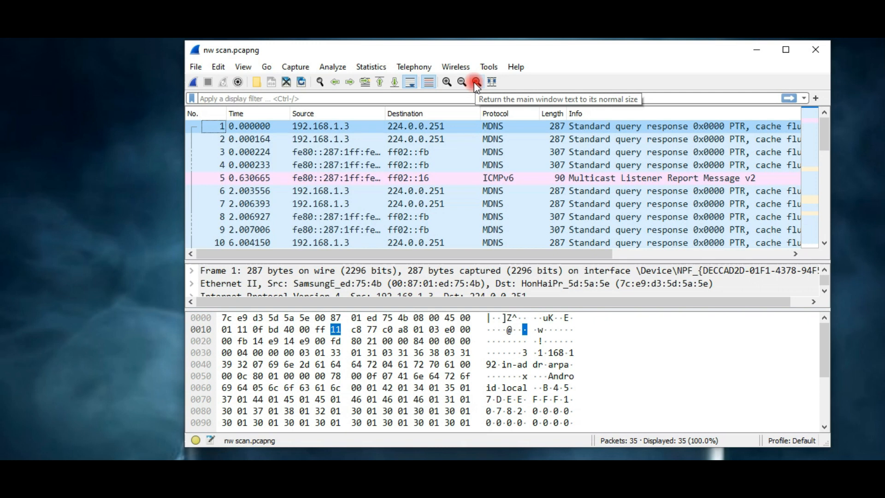
click(491, 82)
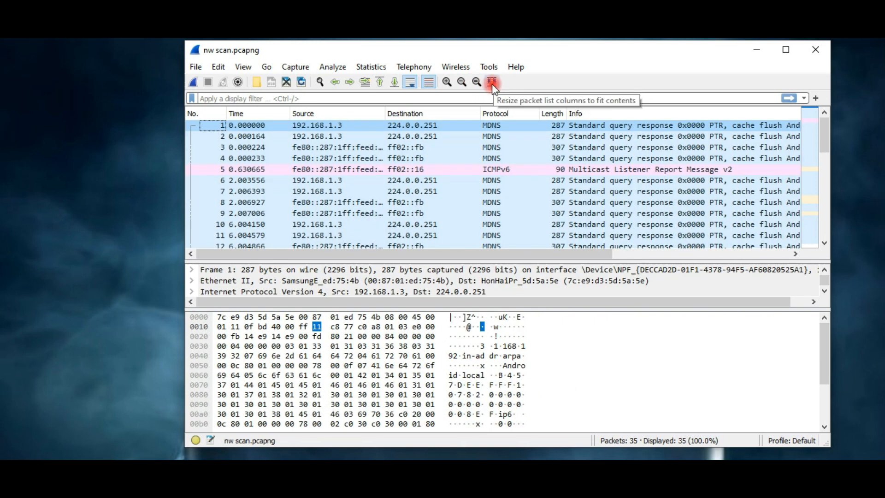
click(492, 81)
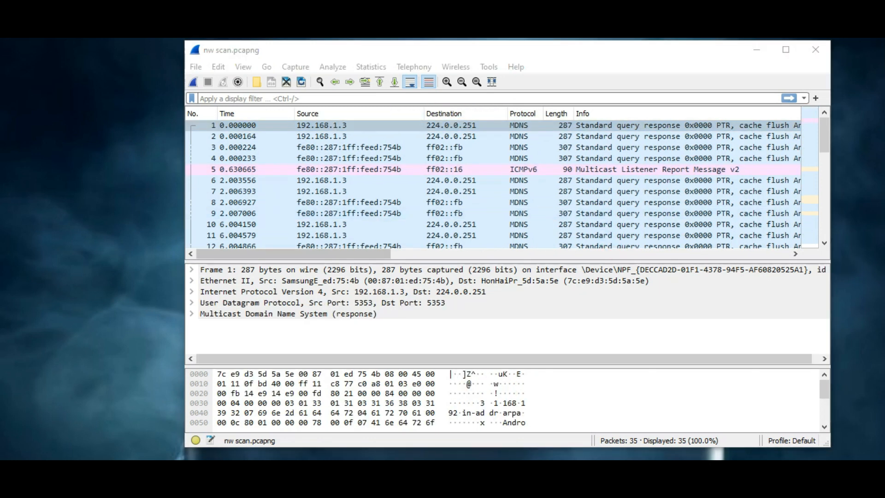
Step: Browse the View menu, inspect packet 3, then select packet 6 showing its mDNS AAAA answer
click(243, 66)
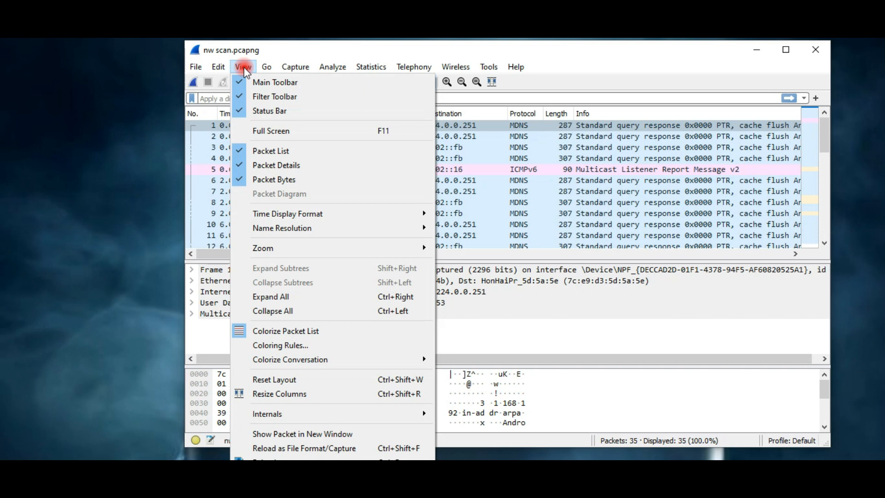
mouse_move(294, 150)
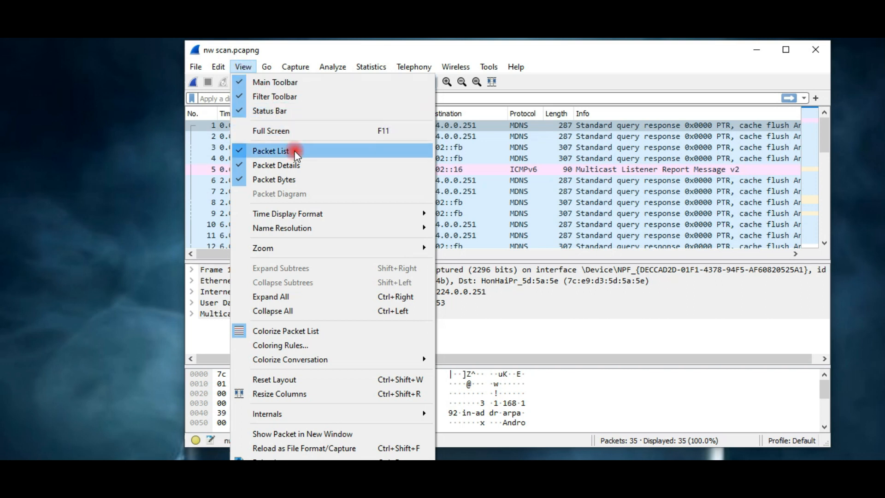
mouse_move(316, 165)
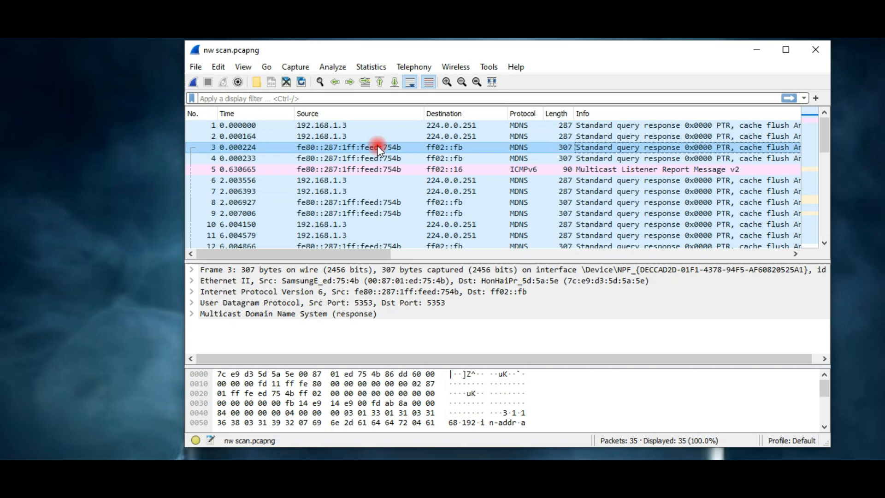
click(350, 169)
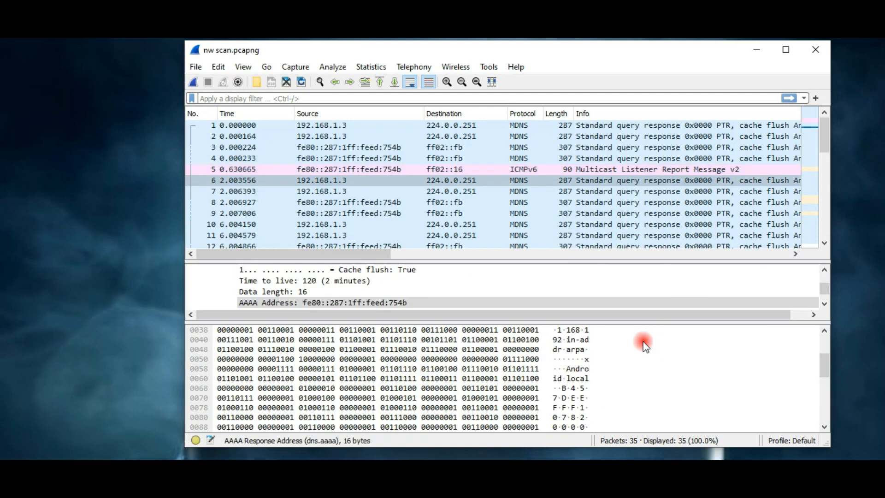
click(454, 369)
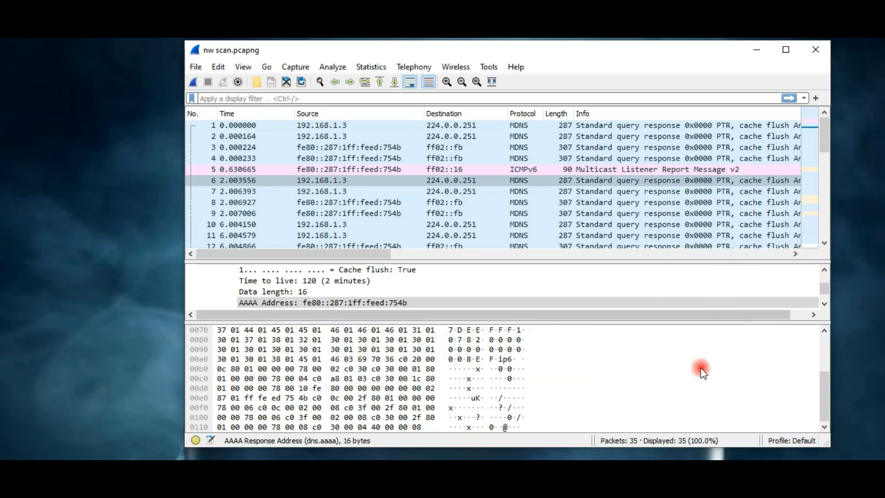
click(322, 180)
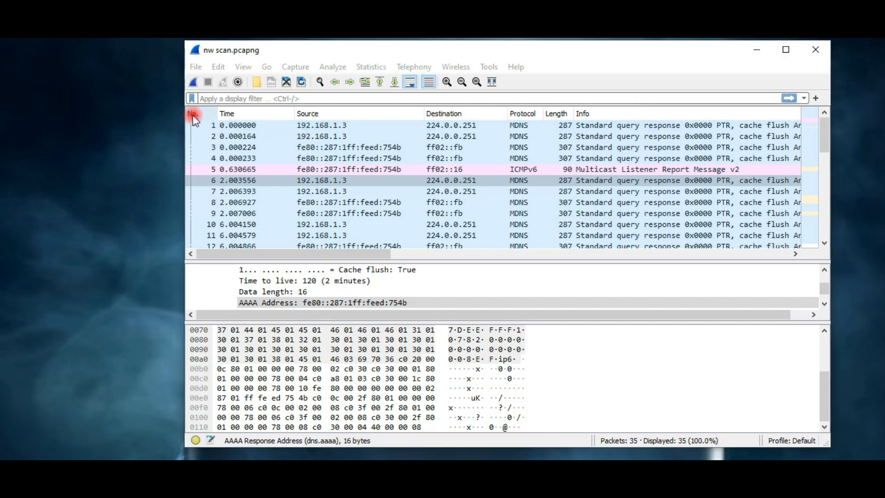
Step: Sort by No. and Time, then set the Time Display Format to Time of Day
click(214, 180)
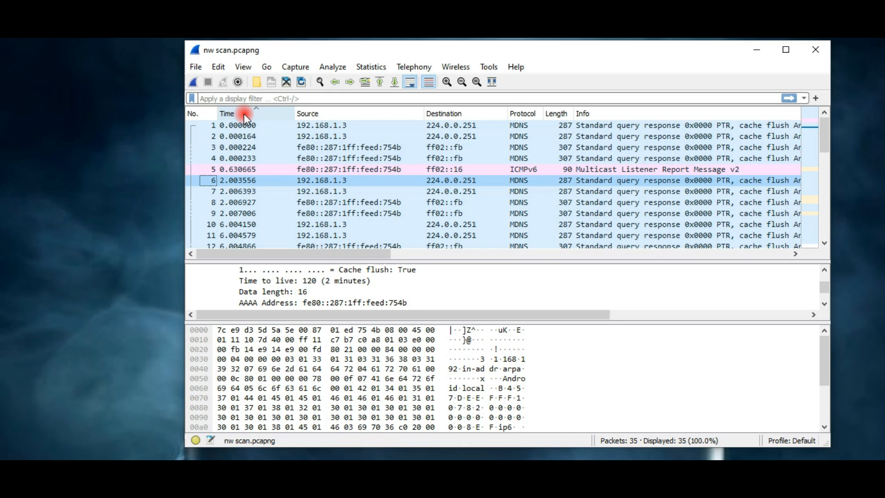
click(243, 66)
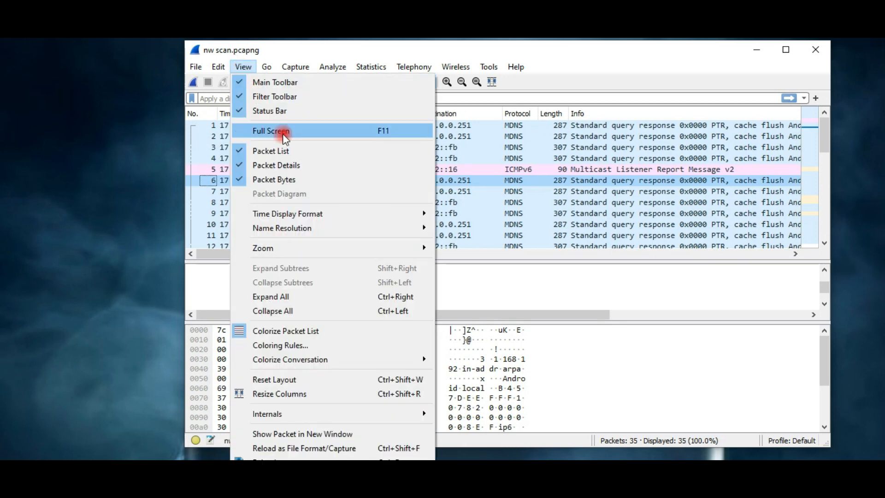
mouse_move(409, 213)
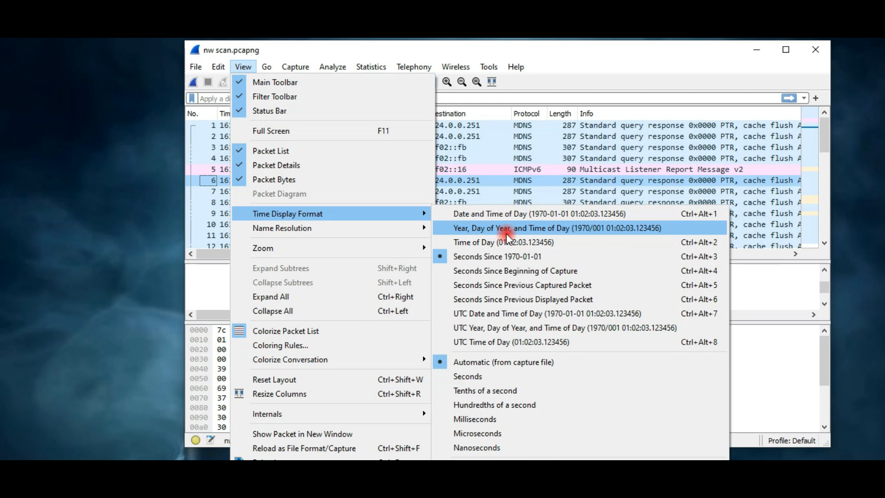
click(501, 242)
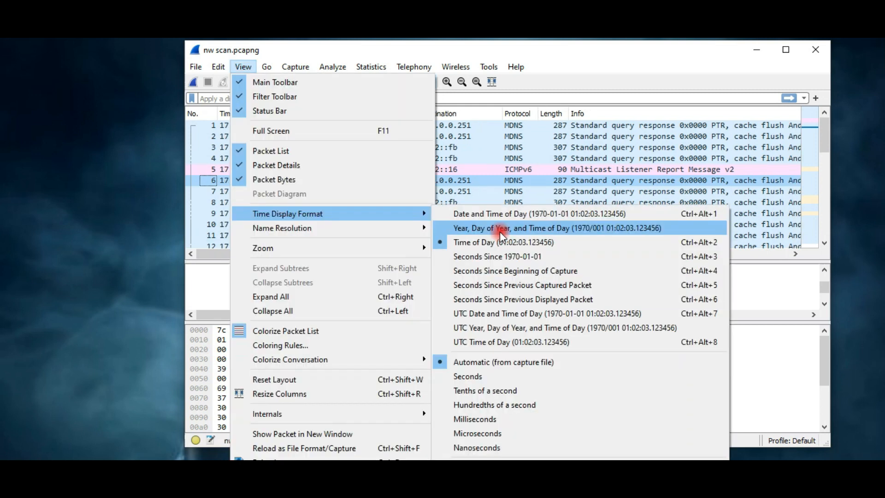
click(489, 242)
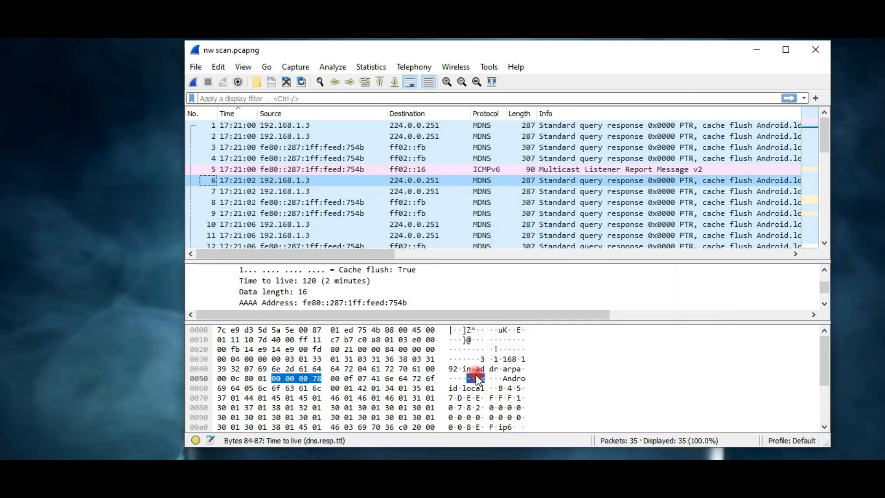
Step: Sort packets by Source, Protocol and Length, widen Length, and highlight the Cache flush bytes
click(264, 202)
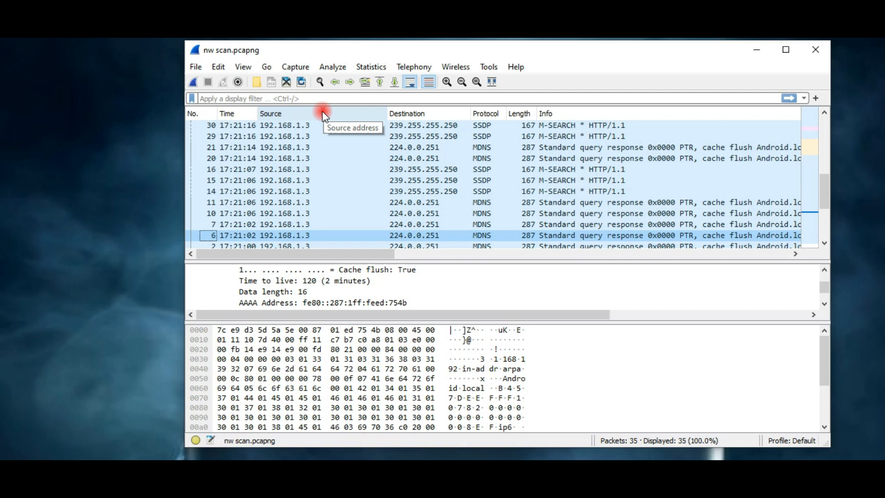
click(406, 113)
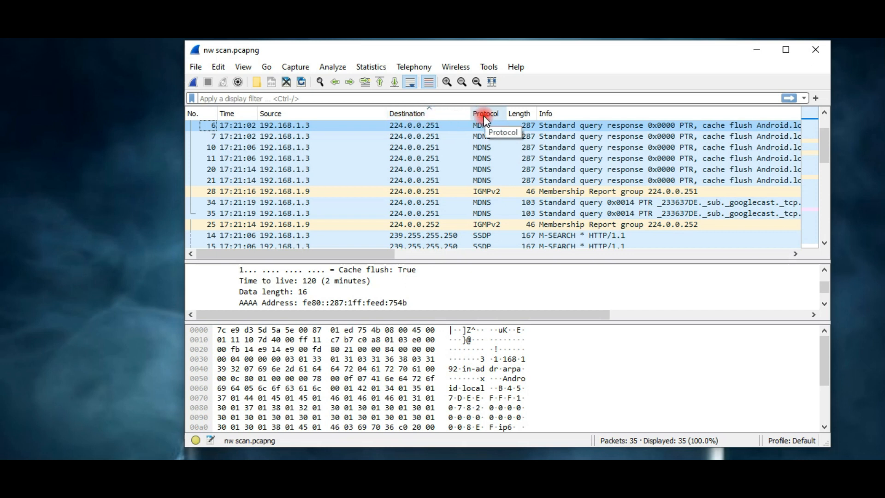
click(485, 113)
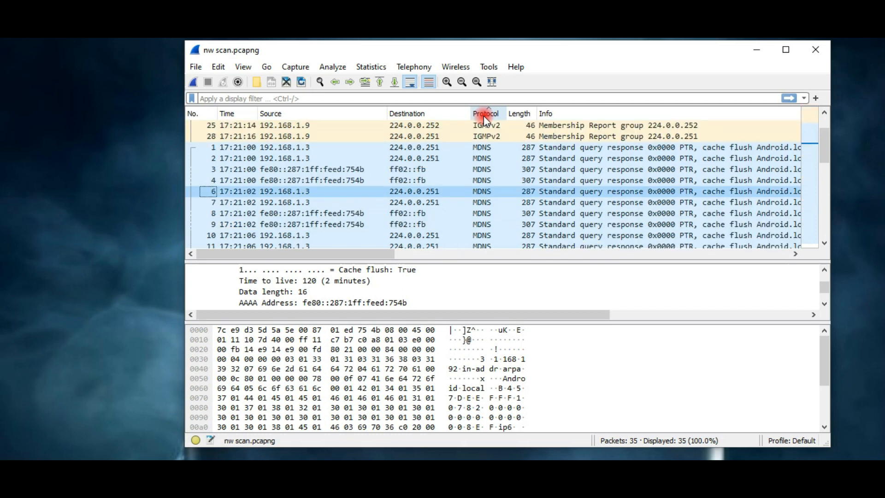
mouse_move(519, 120)
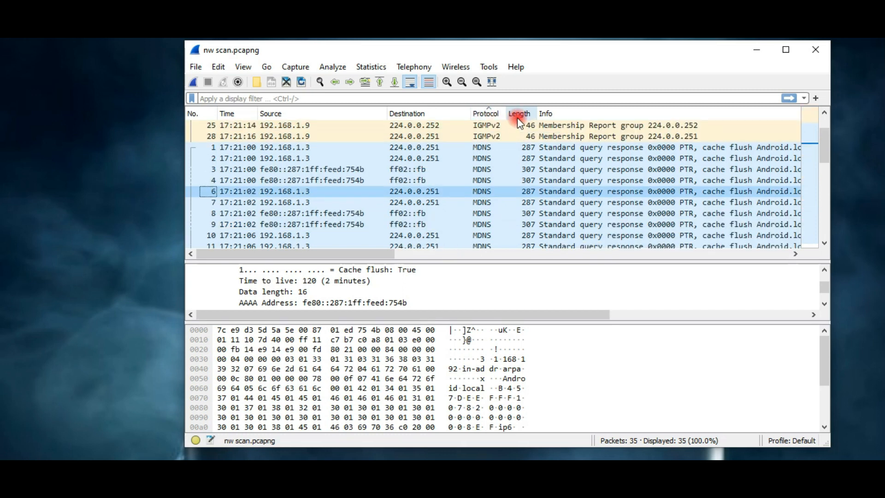
click(518, 114)
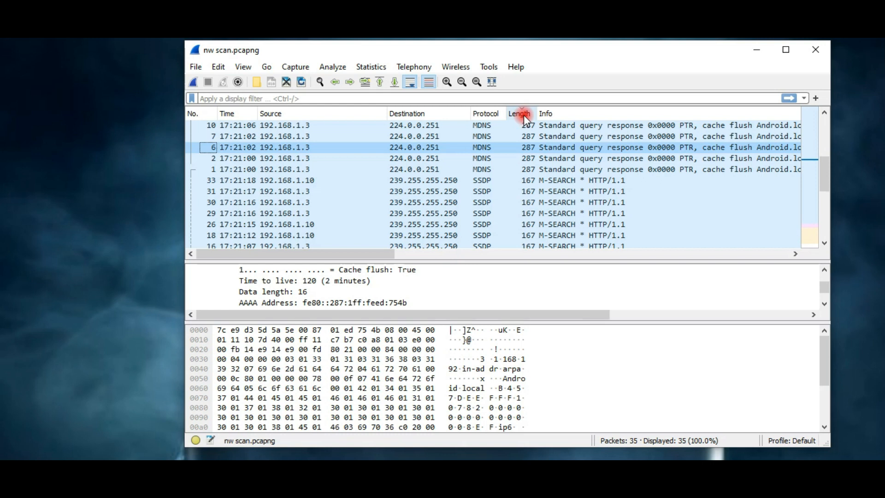
drag(533, 114, 573, 114)
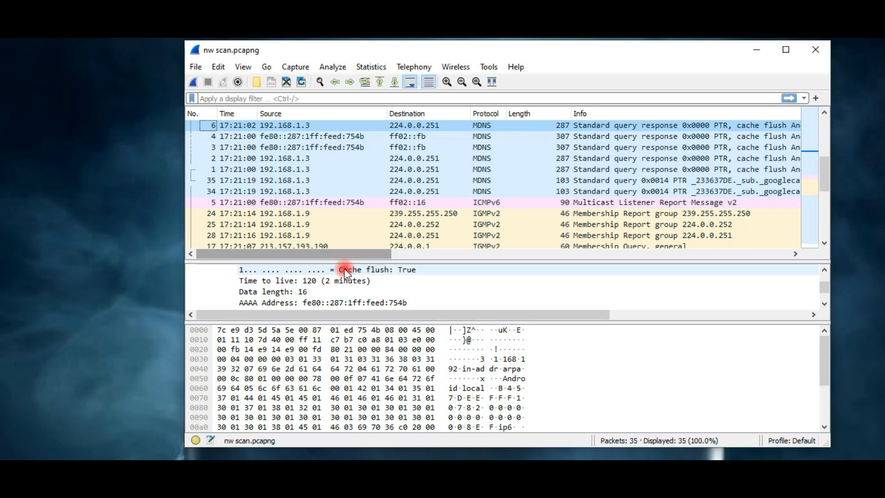
click(342, 269)
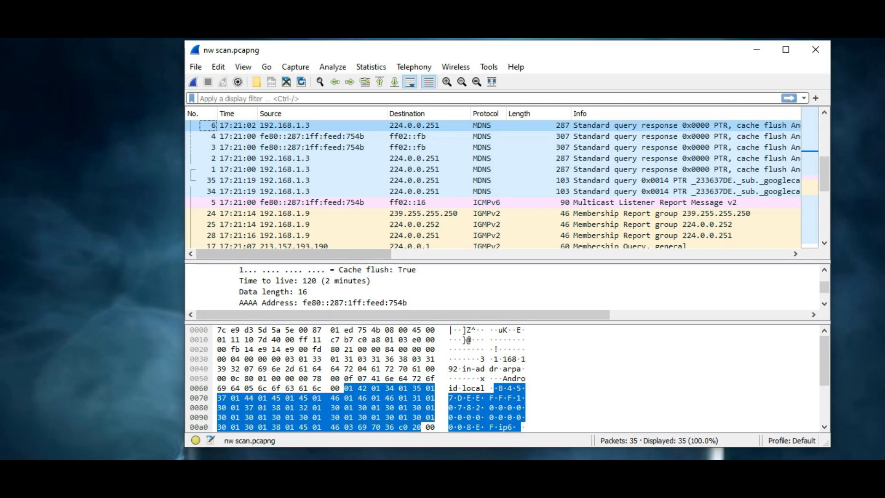